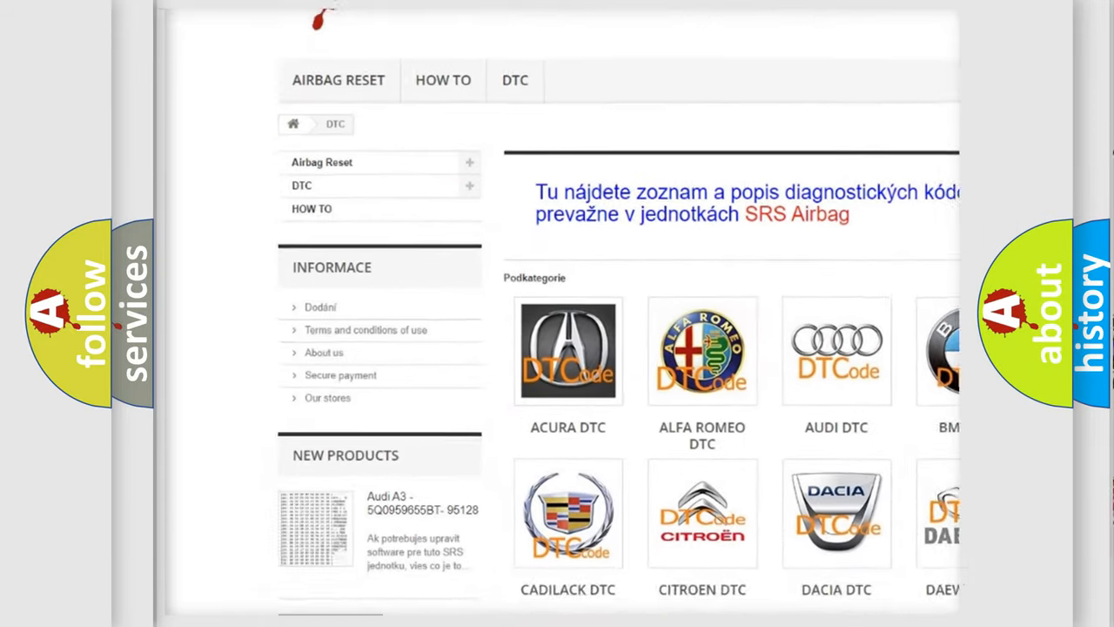
pyautogui.scroll(-3)
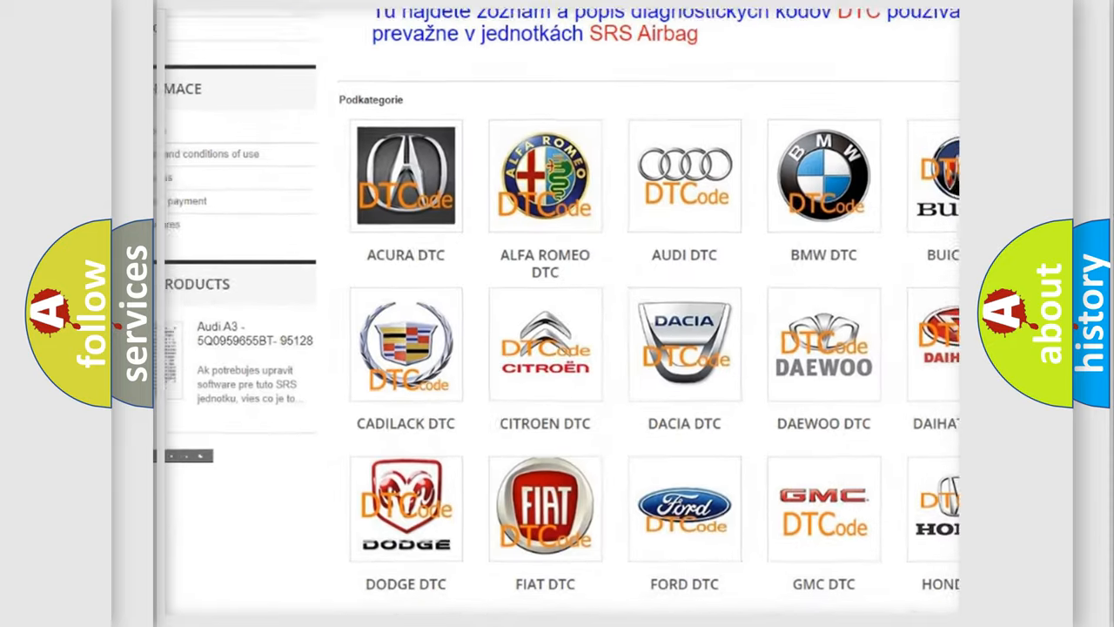
pyautogui.scroll(-3)
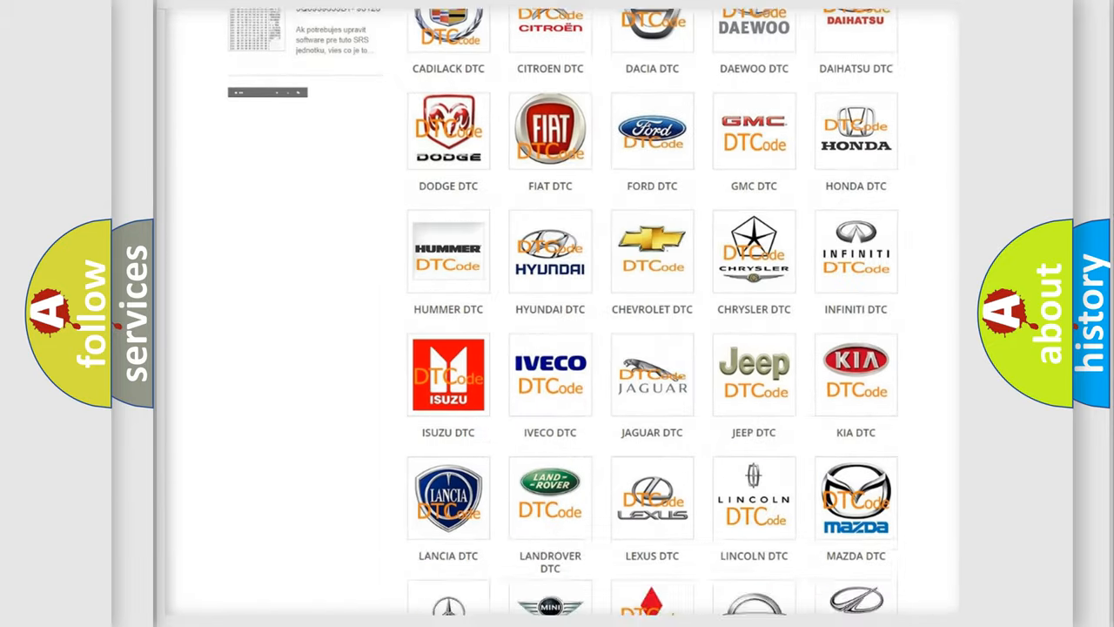
pyautogui.scroll(-3)
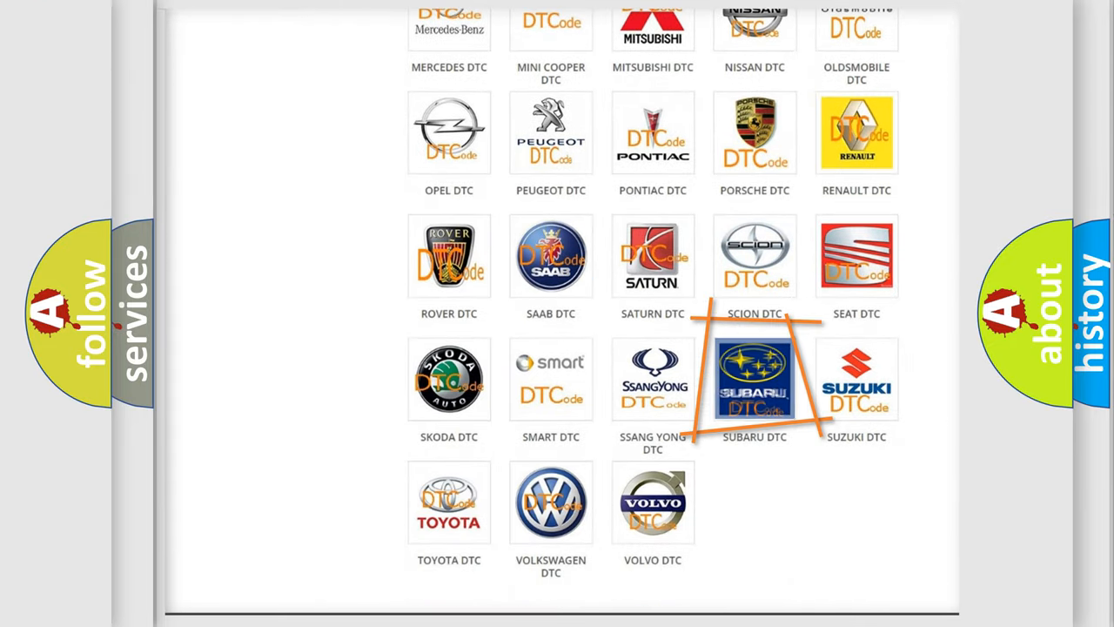